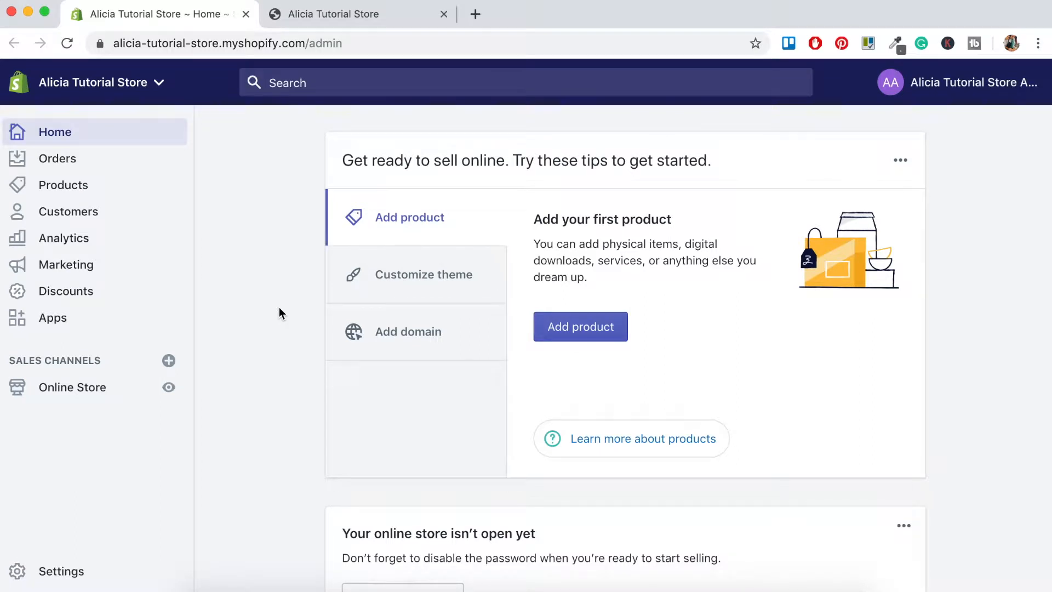
{"action": "mouse_move", "coordinate": [73, 414]}
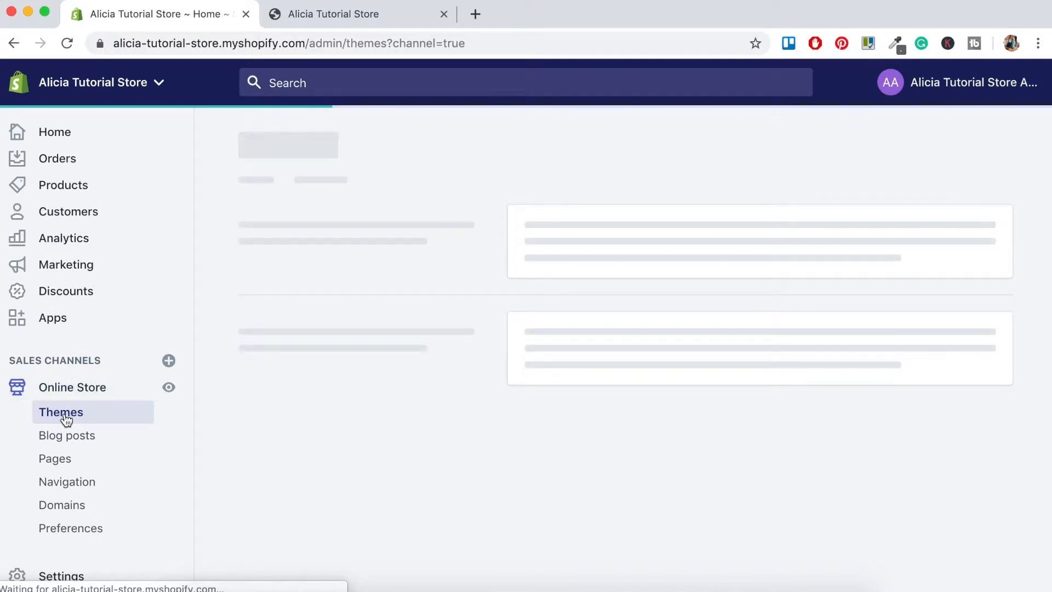
- Go to Online Store Themes and show the Actions list for the Debut theme
{"action": "left_click", "coordinate": [62, 411]}
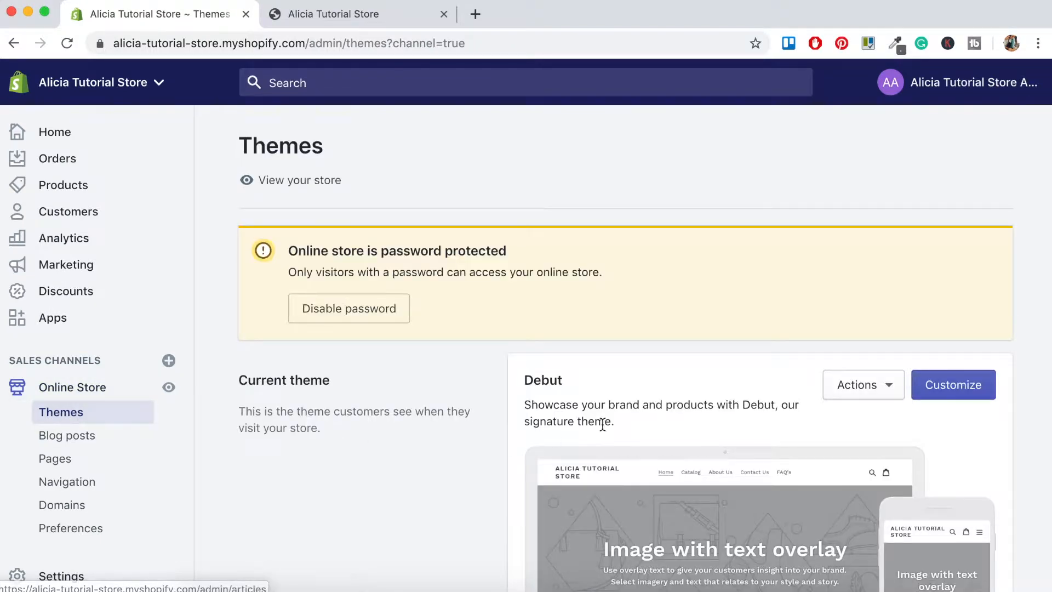
{"action": "mouse_move", "coordinate": [862, 384]}
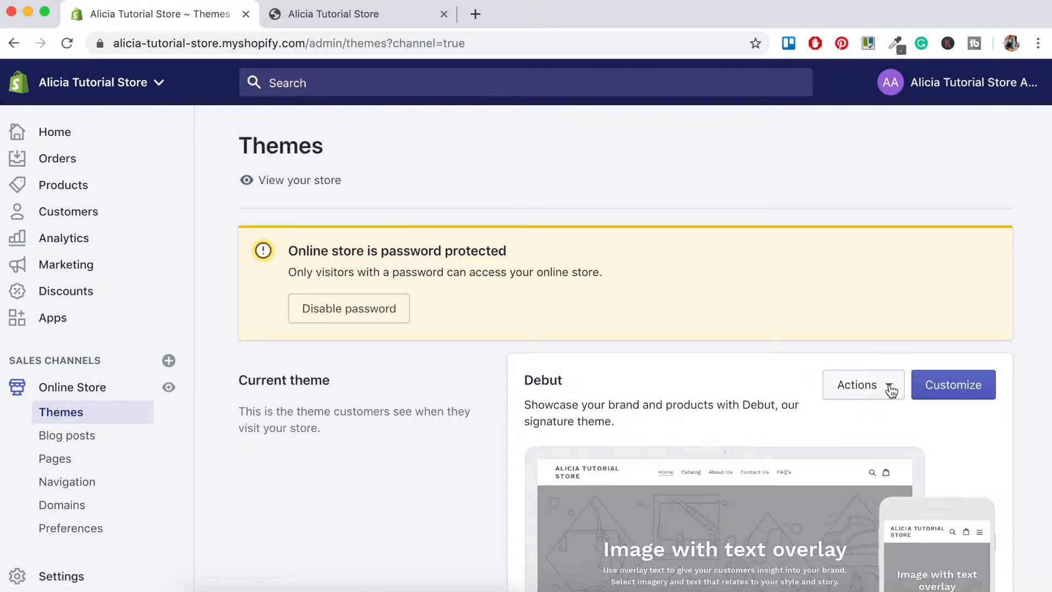
{"action": "left_click", "coordinate": [858, 385]}
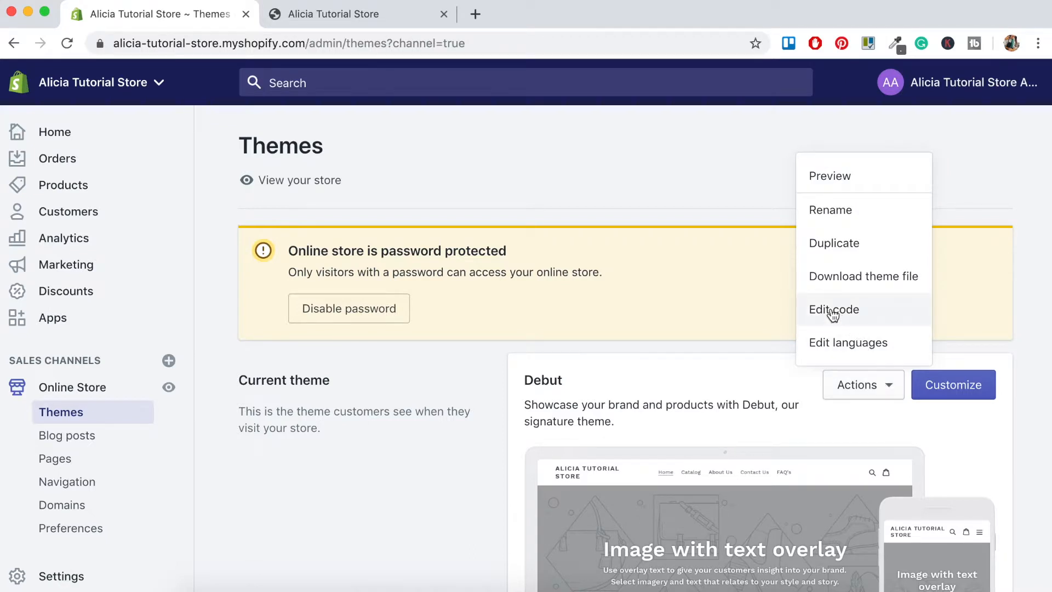
- Enter the Debut theme's Edit code view and expand the Sections folder of liquid files
{"action": "left_click", "coordinate": [833, 309]}
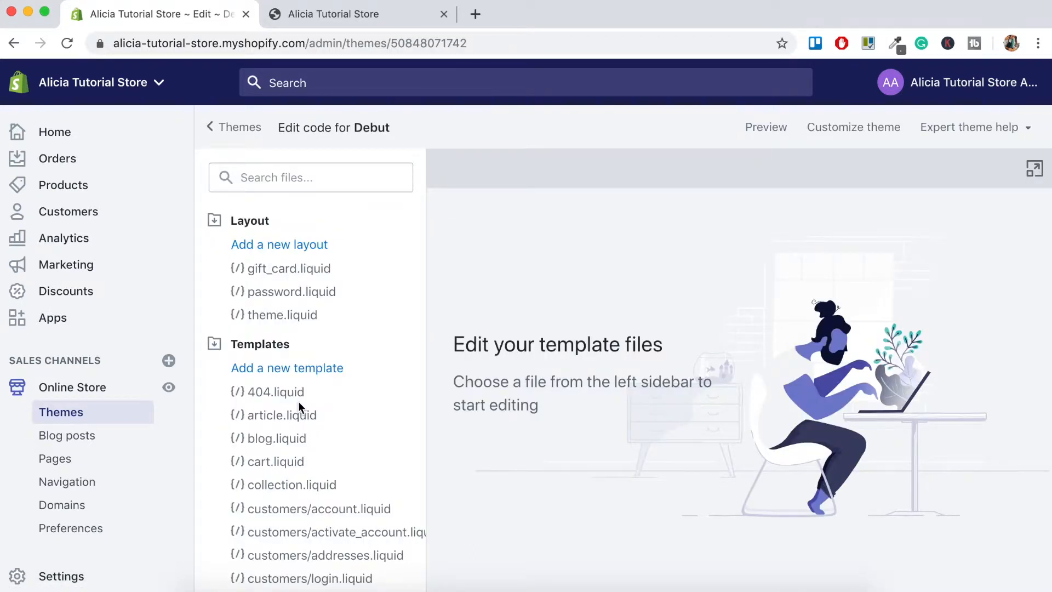
{"action": "scroll", "scroll_direction": "down", "scroll_amount": 3}
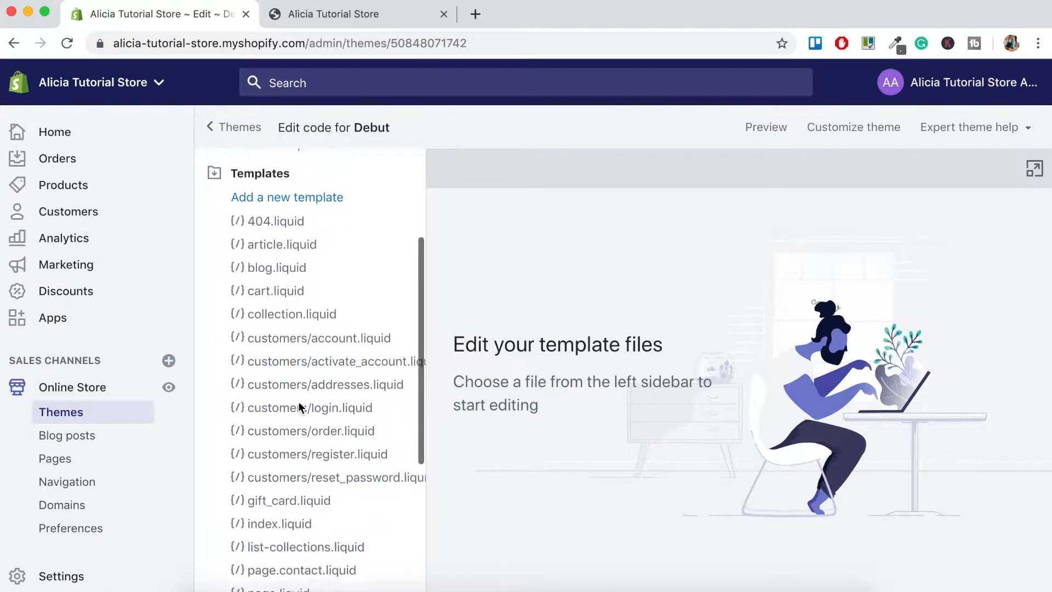
{"action": "scroll", "scroll_direction": "down", "scroll_amount": 3}
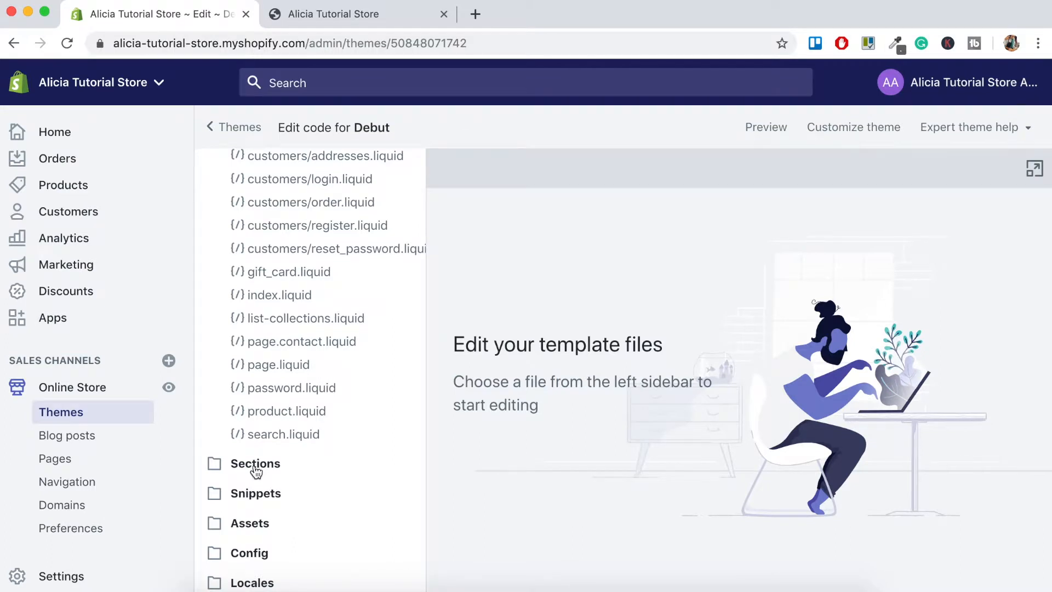
{"action": "left_click", "coordinate": [256, 463]}
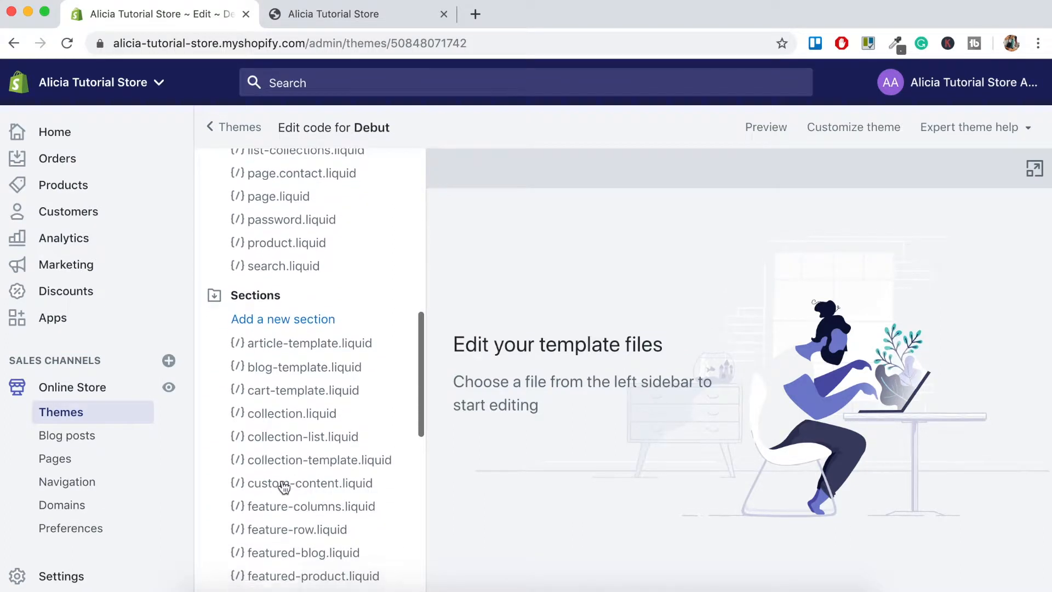
{"action": "scroll", "scroll_direction": "down", "scroll_amount": 3}
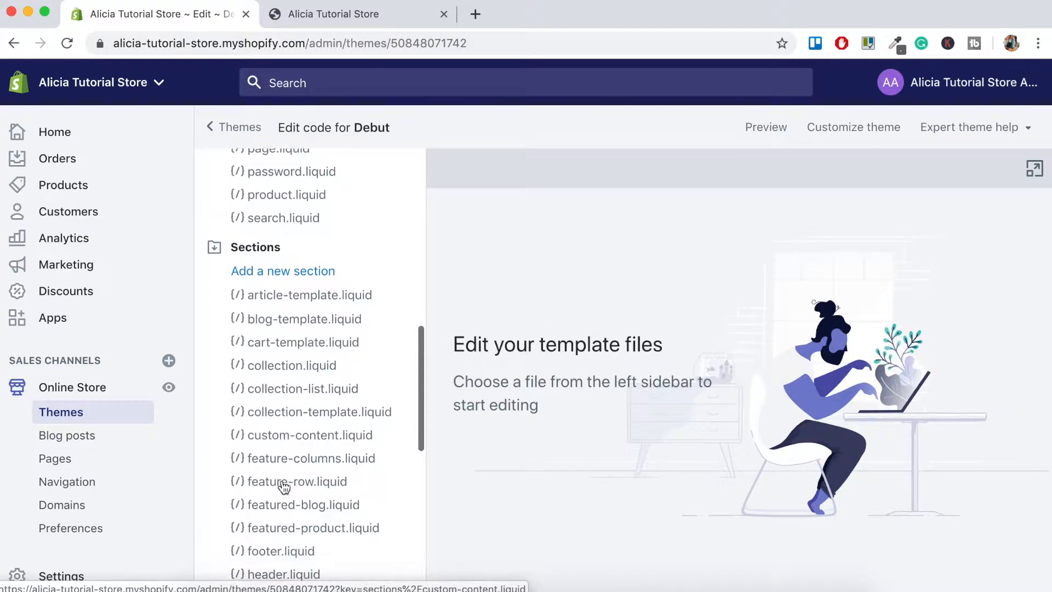
{"action": "scroll", "scroll_direction": "down", "scroll_amount": 3}
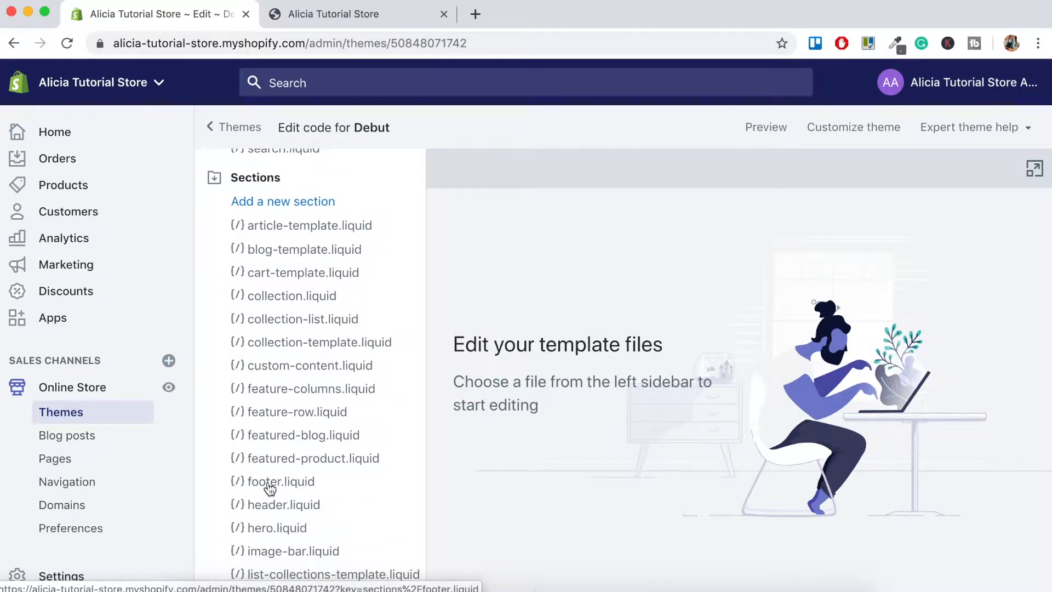
- In footer.liquid, search for 'powered' to locate the powered-by line at line 258
{"action": "left_click", "coordinate": [280, 481]}
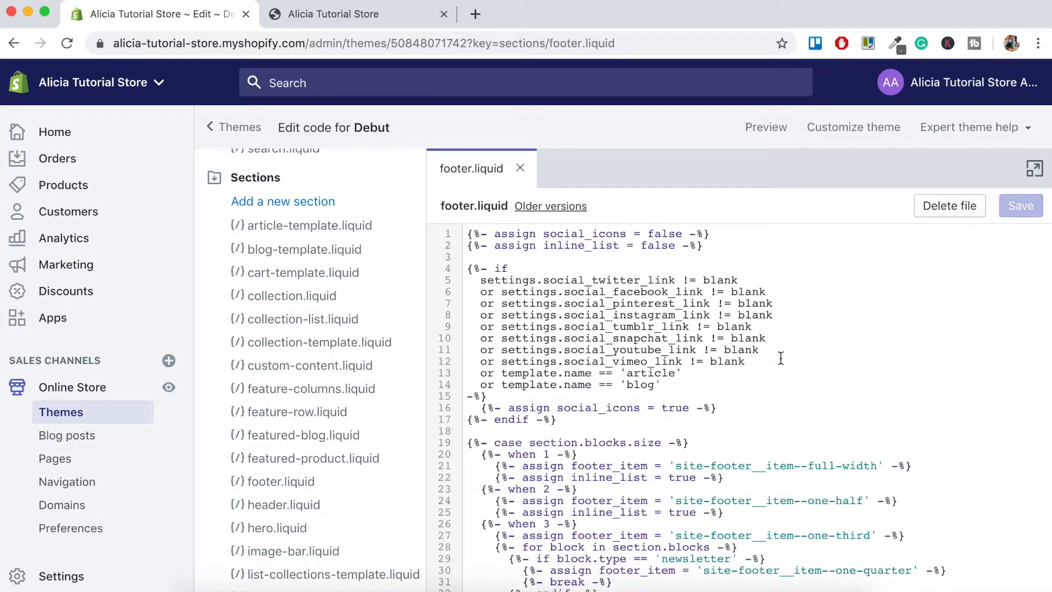
{"action": "key", "text": "cmd+f"}
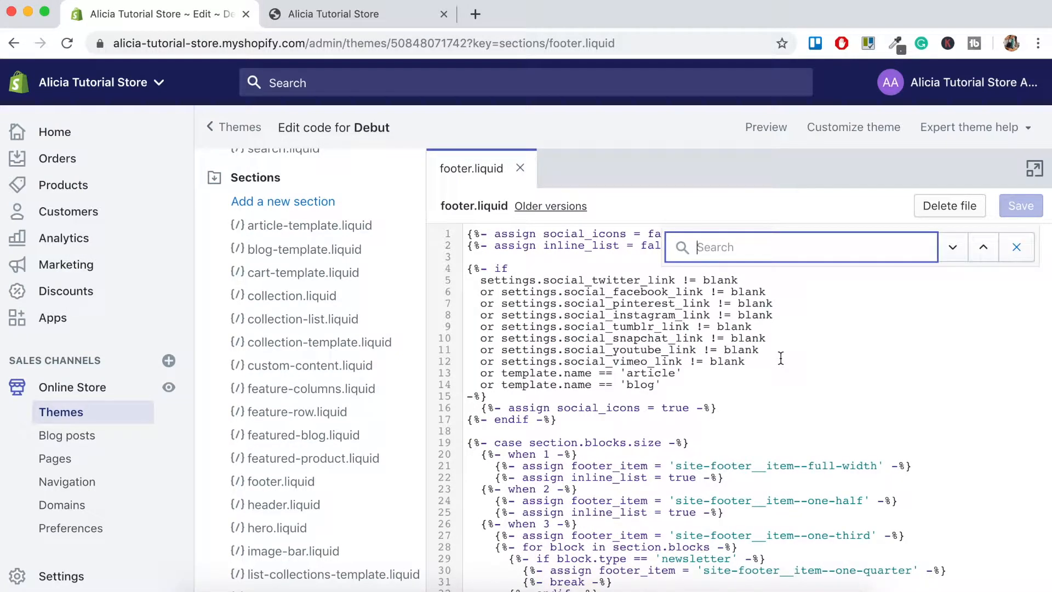
{"action": "scroll", "scroll_direction": "down", "scroll_amount": 3}
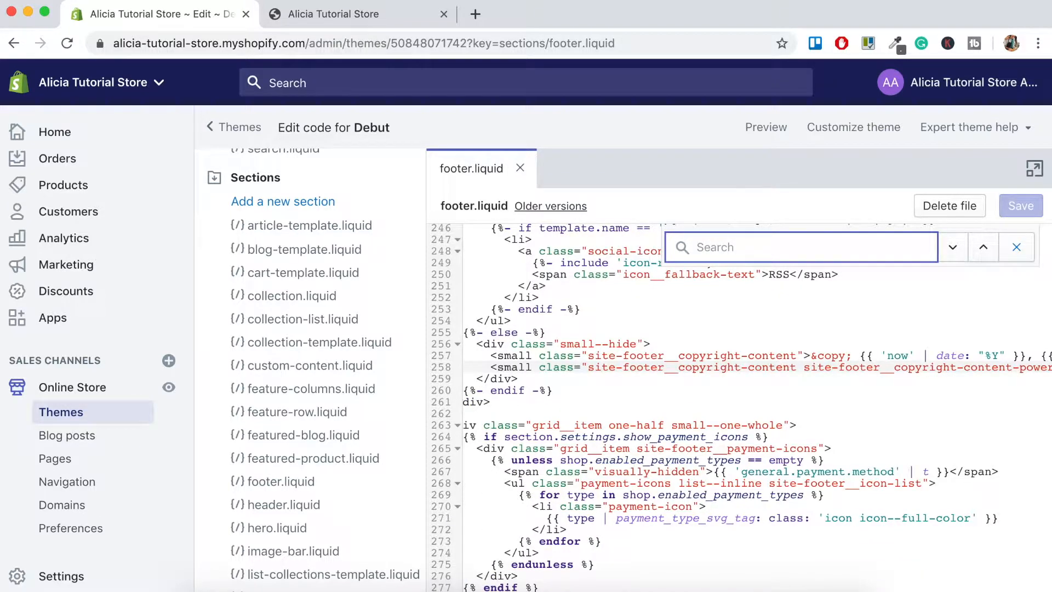
{"action": "type", "text": "powered"}
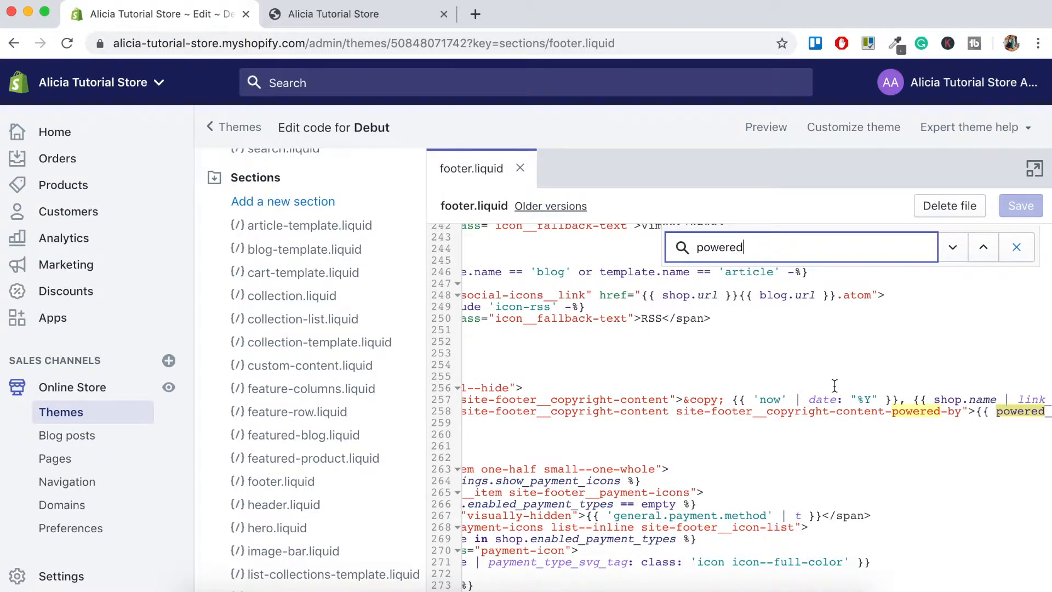
- Remove {{ powered_by_link }} from the copyright small tag and save footer.liquid
{"action": "left_click", "coordinate": [952, 246]}
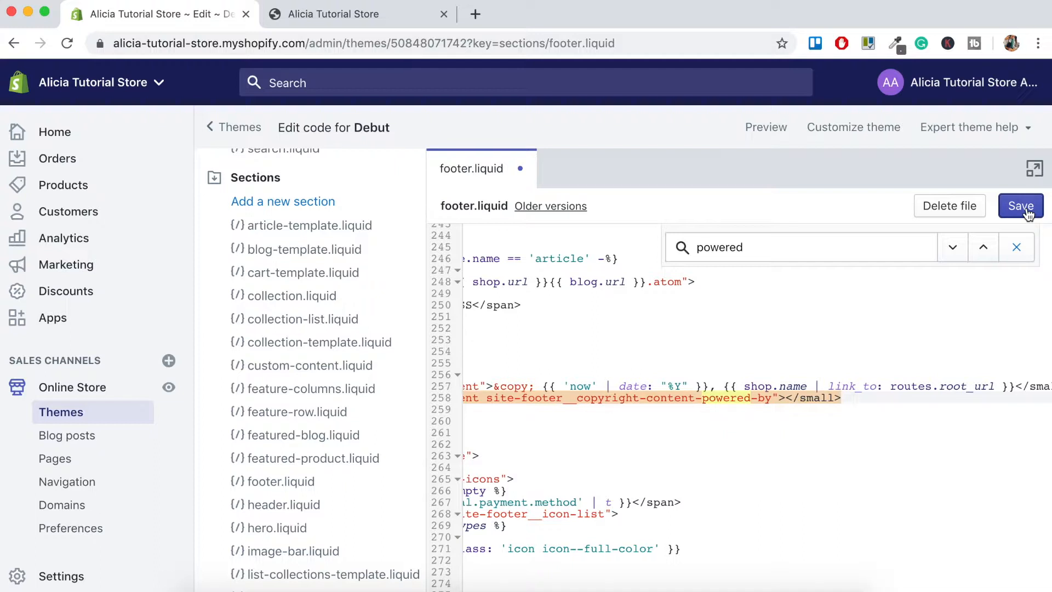
{"action": "left_click", "coordinate": [1020, 206]}
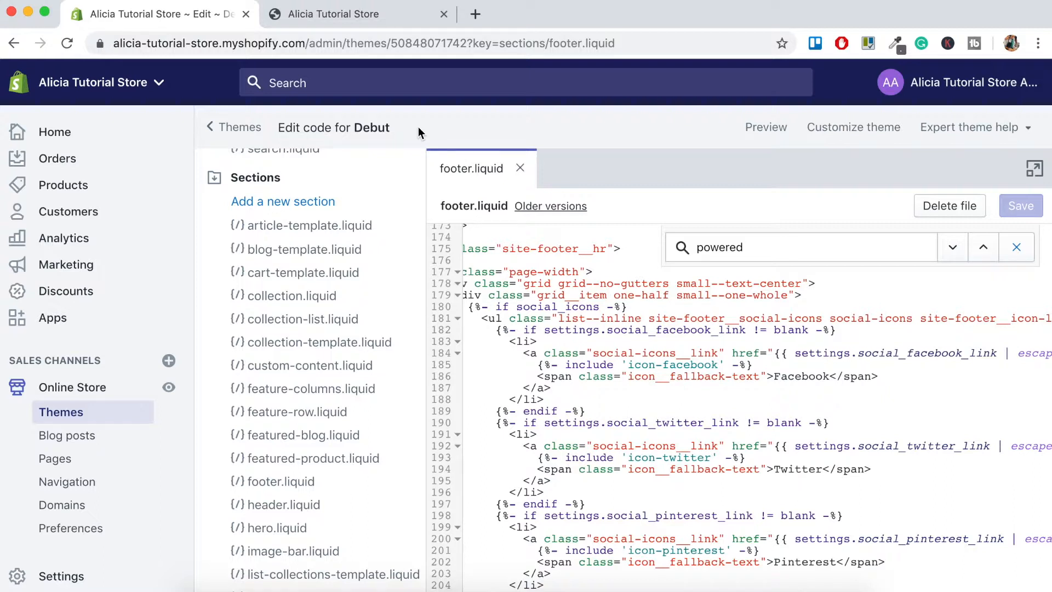
{"action": "mouse_move", "coordinate": [176, 272]}
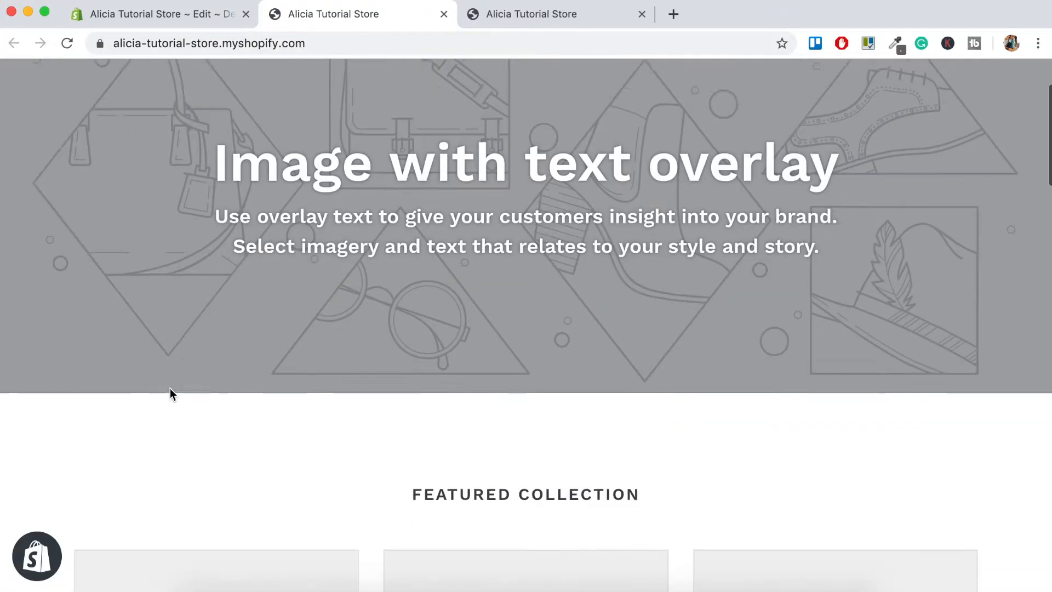
- Scroll the live storefront to the footer showing only the 2019 Alicia Tutorial Store copyright
{"action": "scroll", "scroll_direction": "down", "scroll_amount": 3}
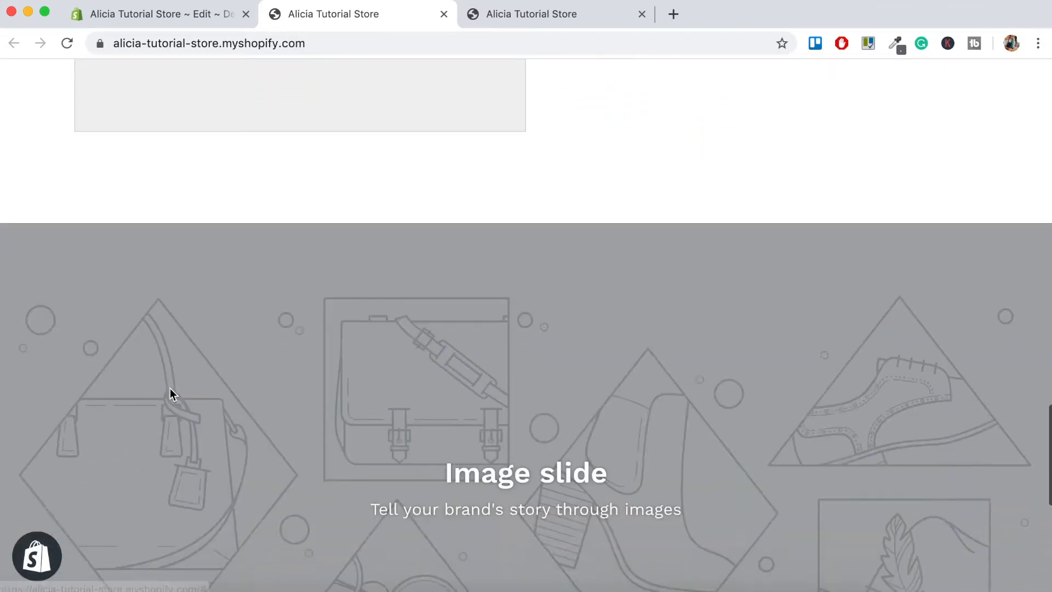
{"action": "scroll", "scroll_direction": "down", "scroll_amount": 3}
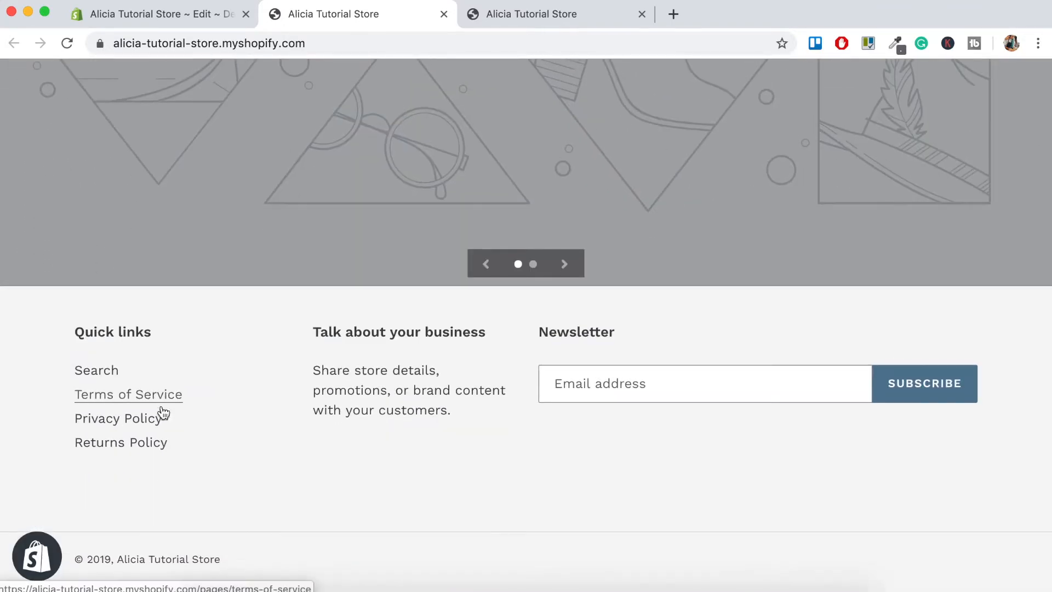